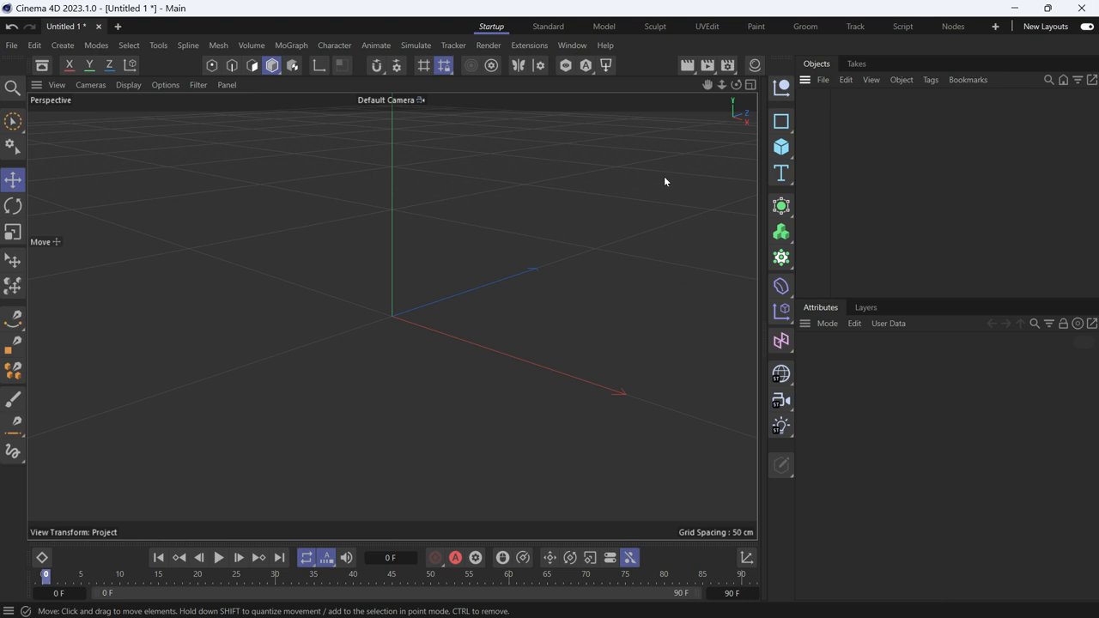
{"action": "mouse_move", "coordinate": [751, 166]}
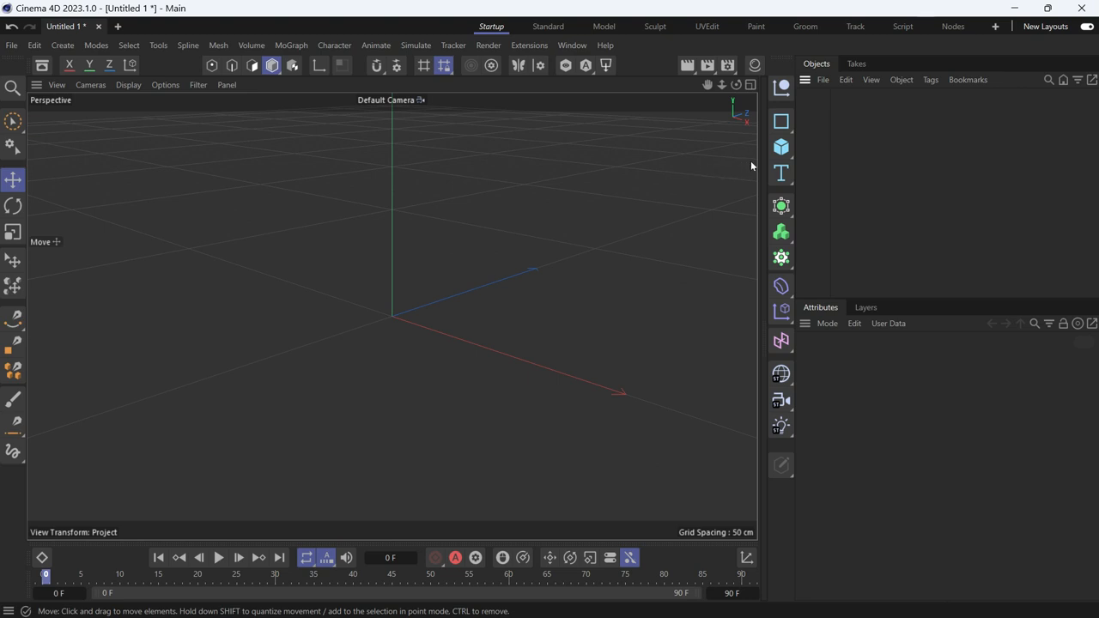
{"action": "mouse_move", "coordinate": [781, 145]}
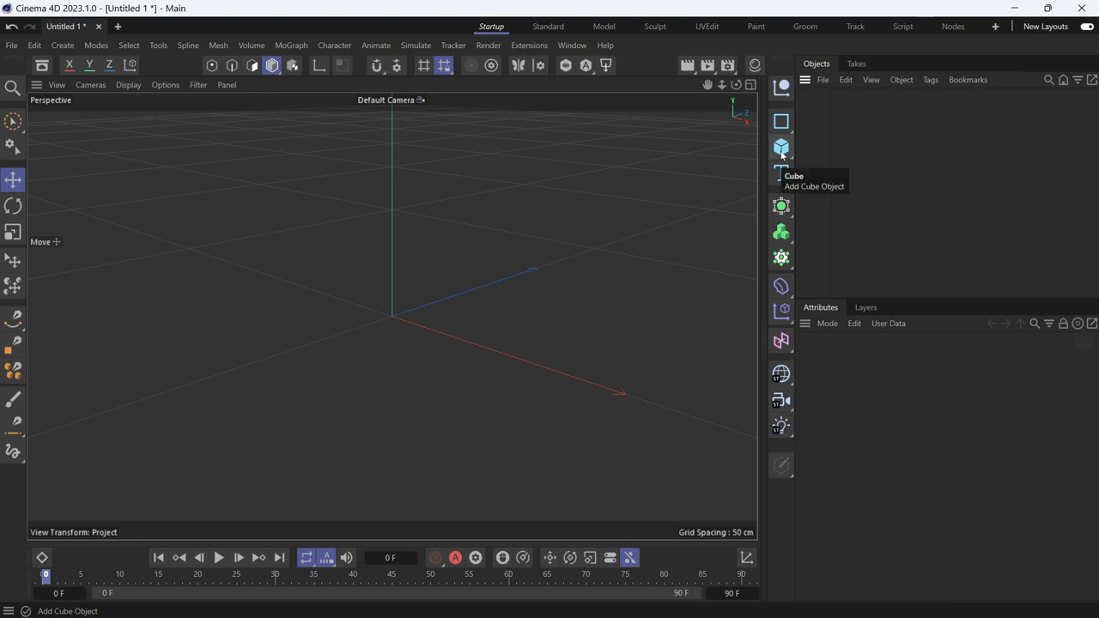
Step: Clone a cube into a linear row of 8 with P.X set to -96 cm
{"action": "left_click", "coordinate": [781, 147]}
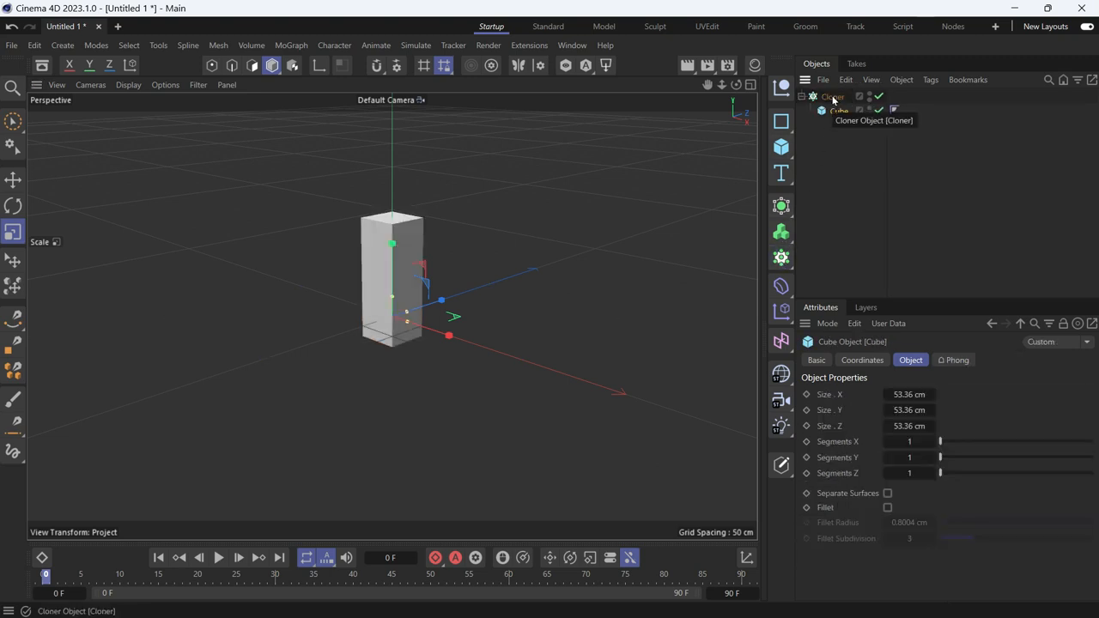
{"action": "left_click", "coordinate": [831, 96]}
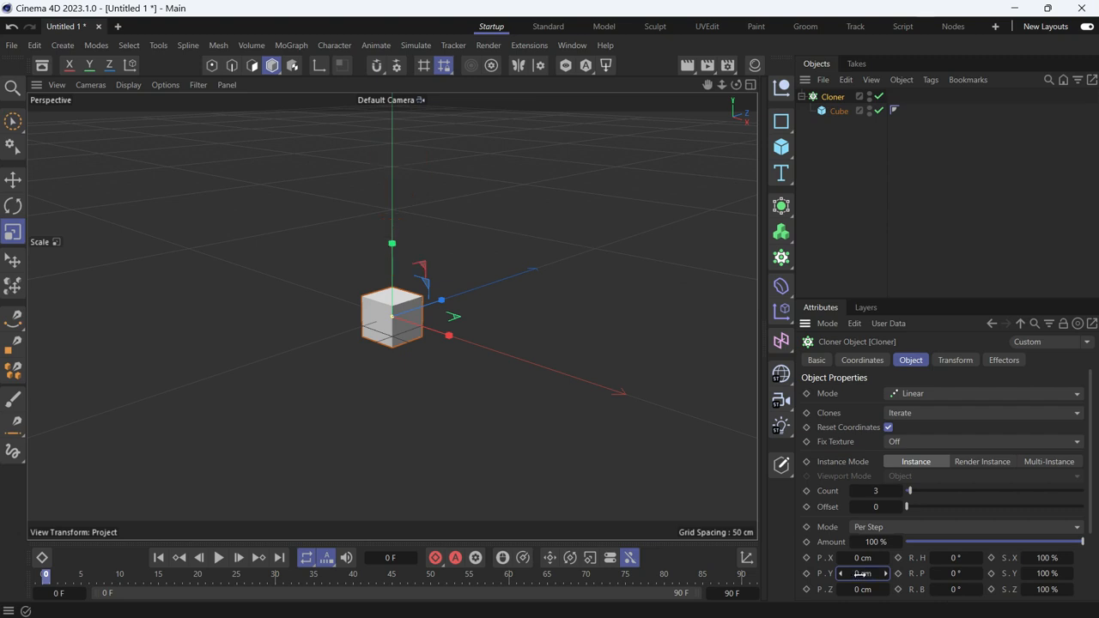
{"action": "left_click_drag", "start_coordinate": [863, 557], "coordinate": [832, 557]}
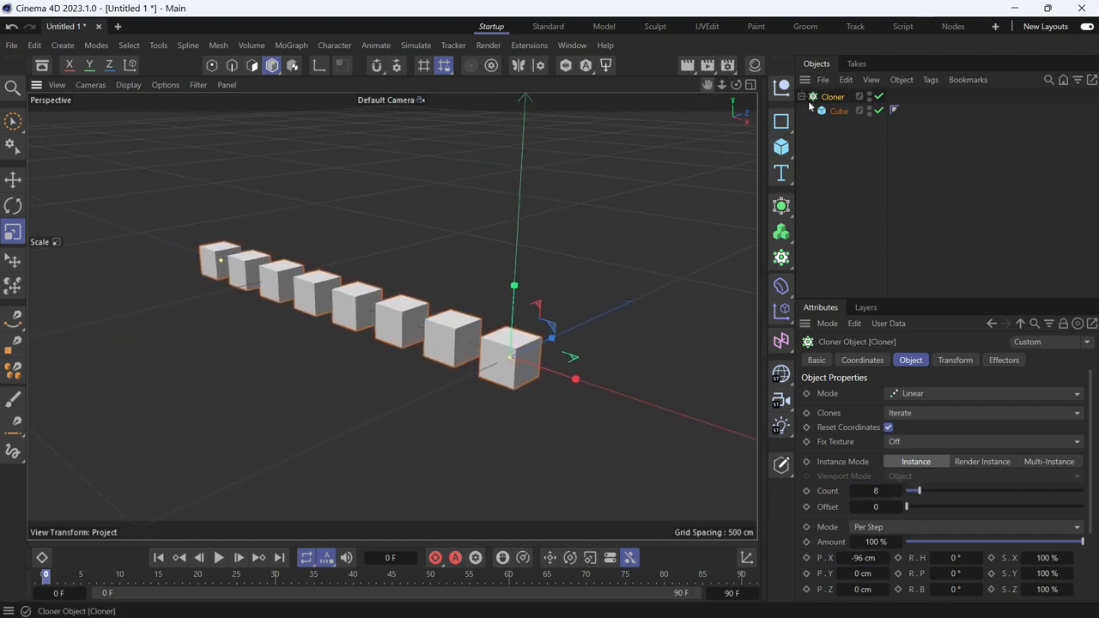
Step: Tag the Cloner as a Rigid Body with Trigger set to At Velocity Peak
{"action": "right_click", "coordinate": [832, 96]}
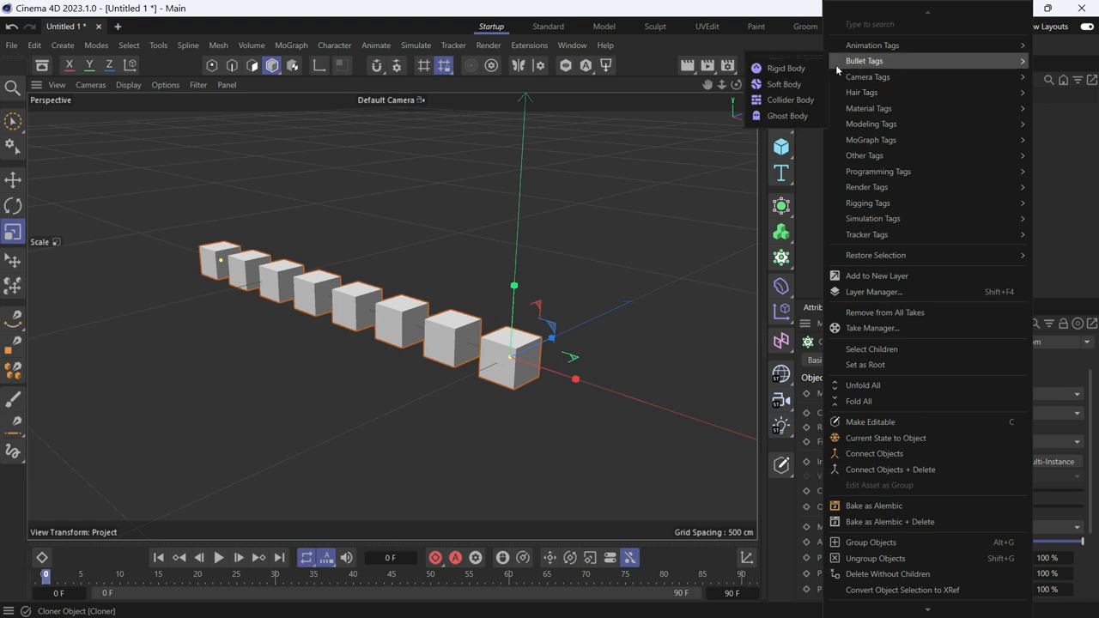
{"action": "mouse_move", "coordinate": [786, 68]}
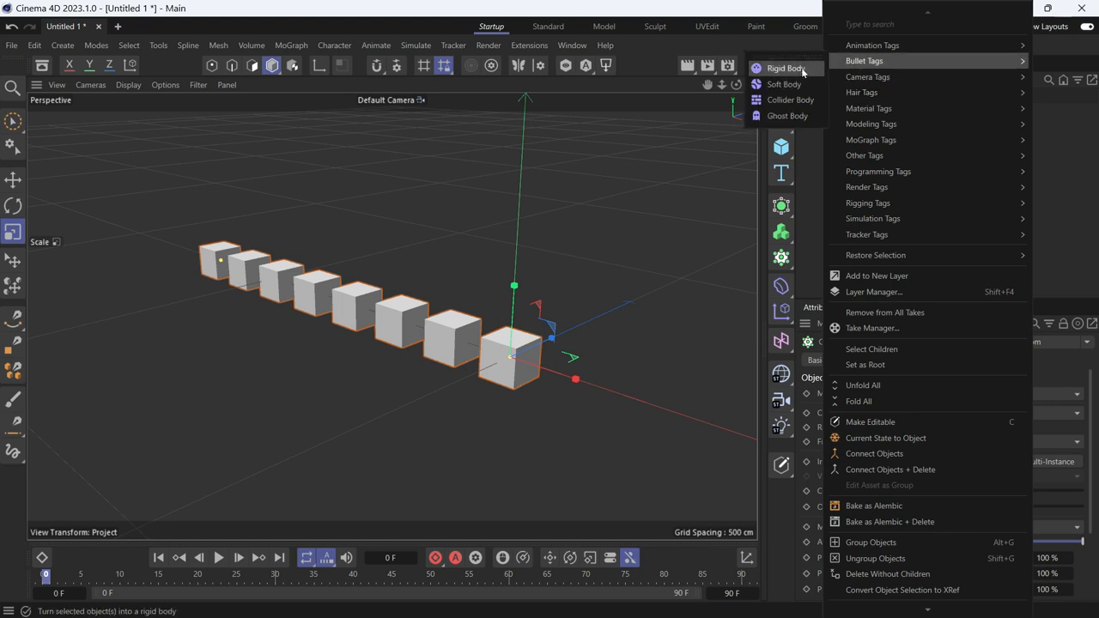
{"action": "left_click", "coordinate": [786, 67]}
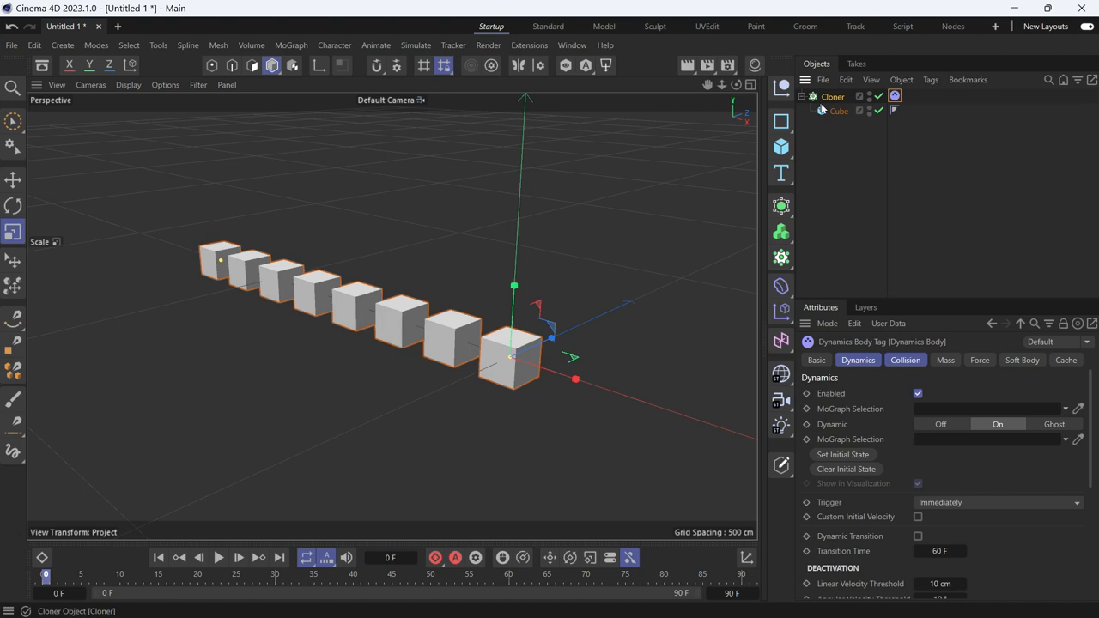
{"action": "left_click", "coordinate": [218, 557]}
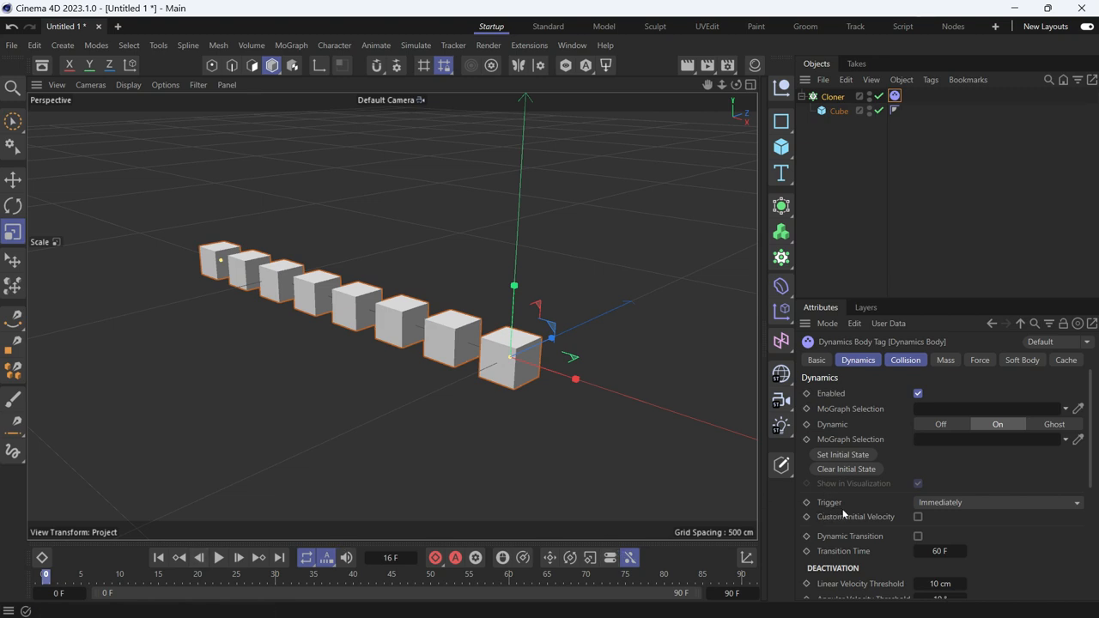
{"action": "left_click", "coordinate": [996, 502]}
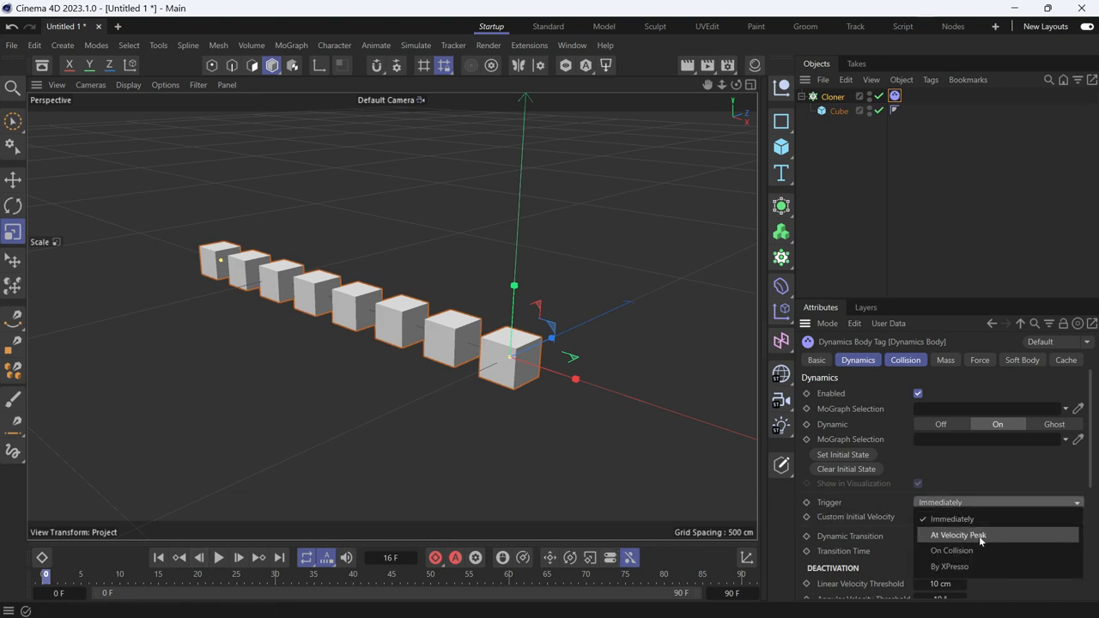
{"action": "left_click", "coordinate": [957, 535]}
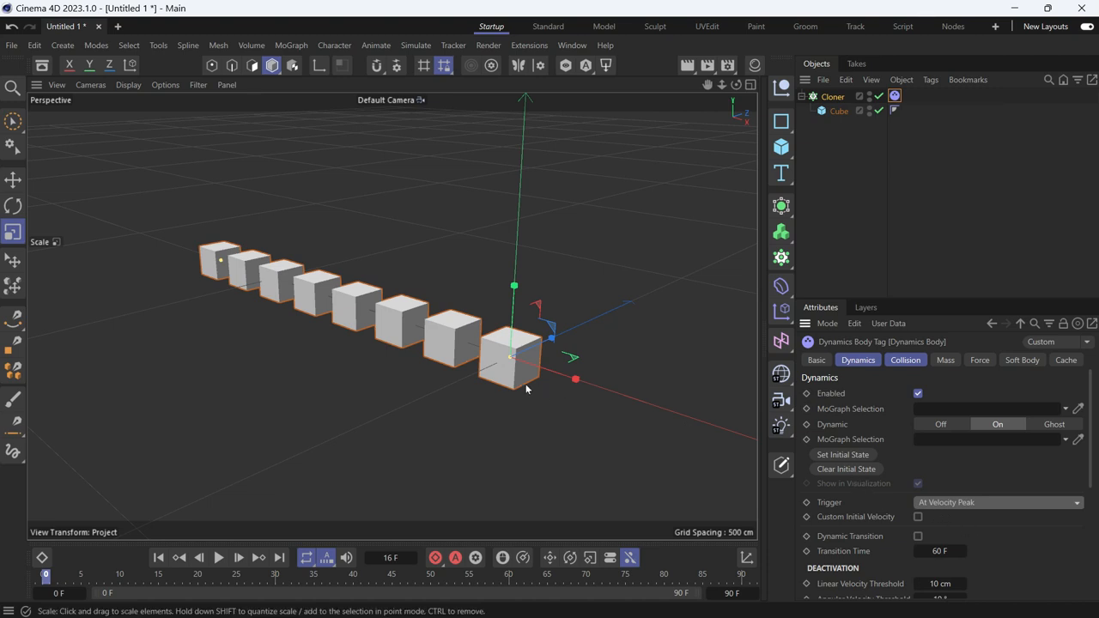
{"action": "mouse_move", "coordinate": [524, 347]}
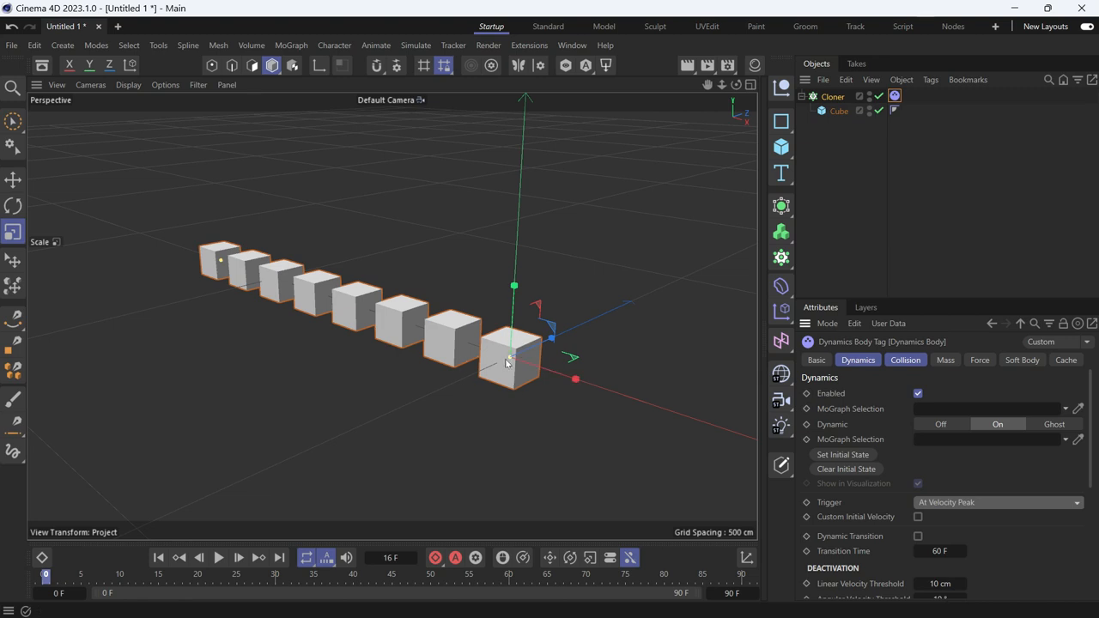
{"action": "mouse_move", "coordinate": [657, 347]}
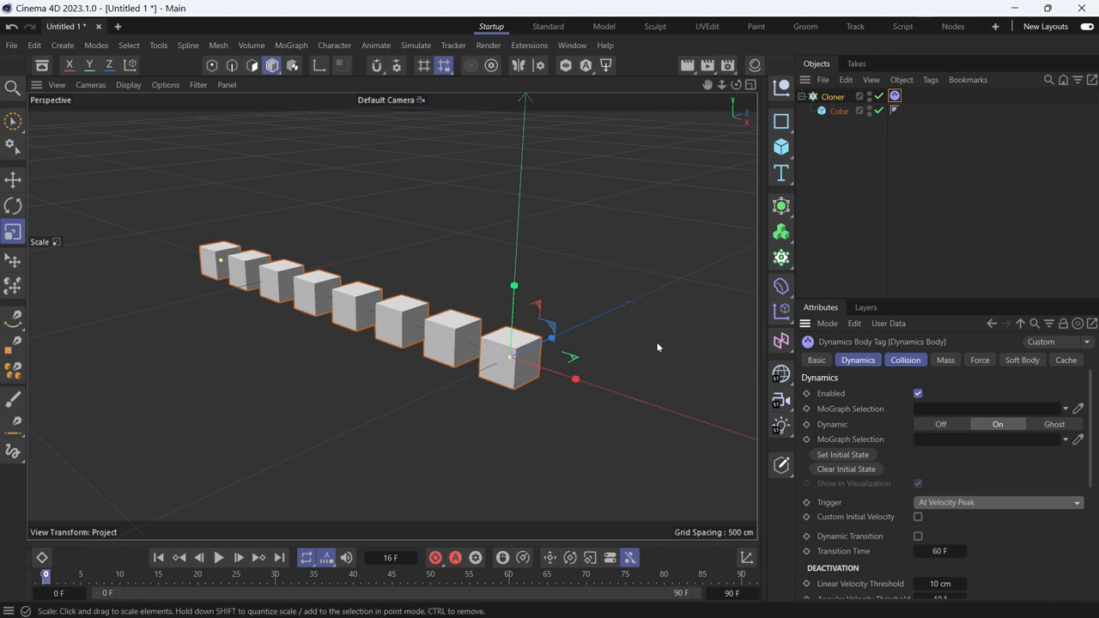
{"action": "mouse_move", "coordinate": [737, 365]}
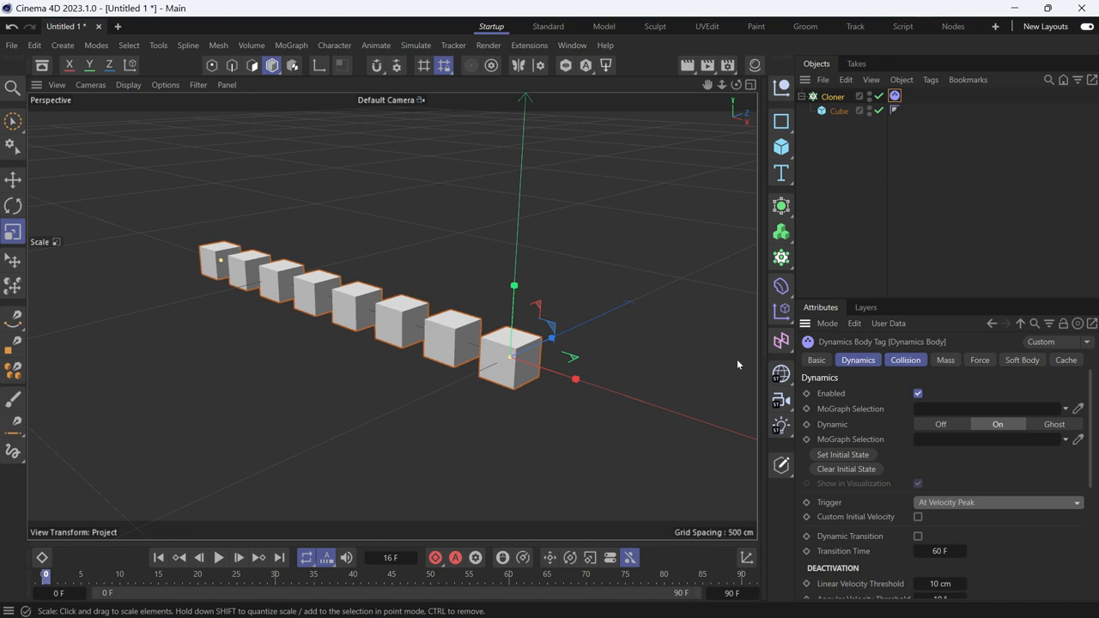
Step: Add a Plain effector and set its Parameter P.Y to 0.01 cm
{"action": "left_click", "coordinate": [780, 312]}
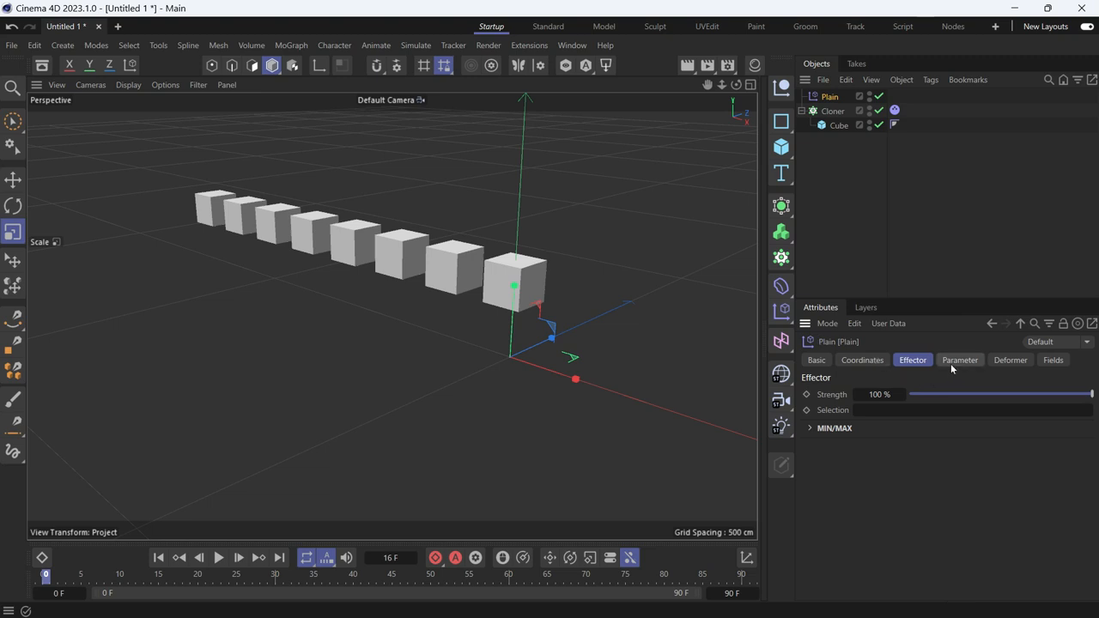
{"action": "left_click", "coordinate": [959, 360]}
{"action": "type", "text": "0.01"}
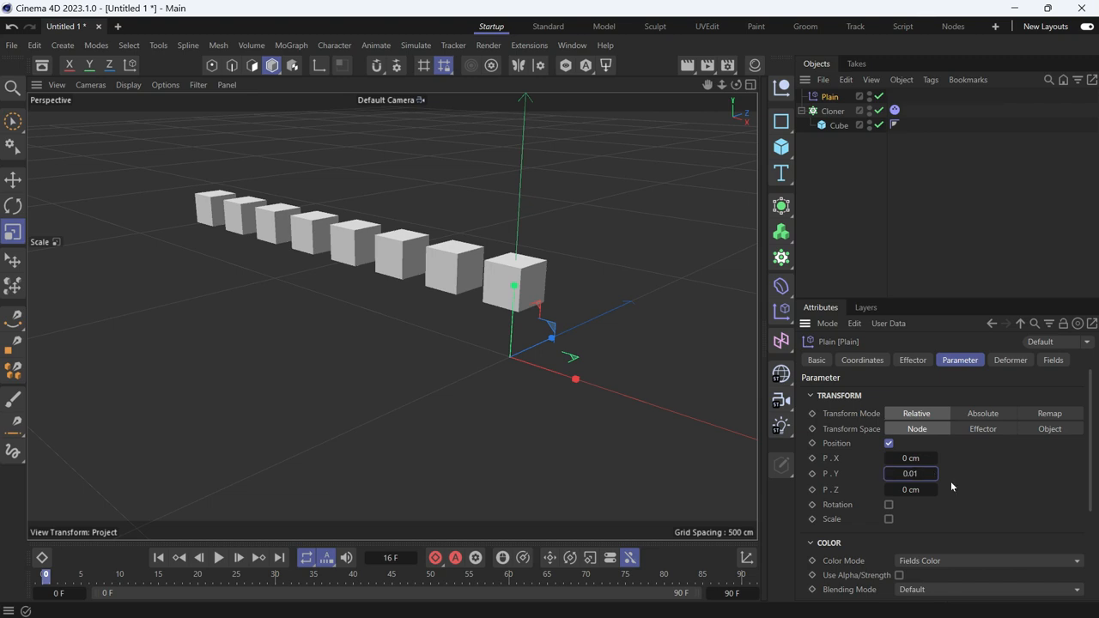
{"action": "left_click", "coordinate": [912, 473]}
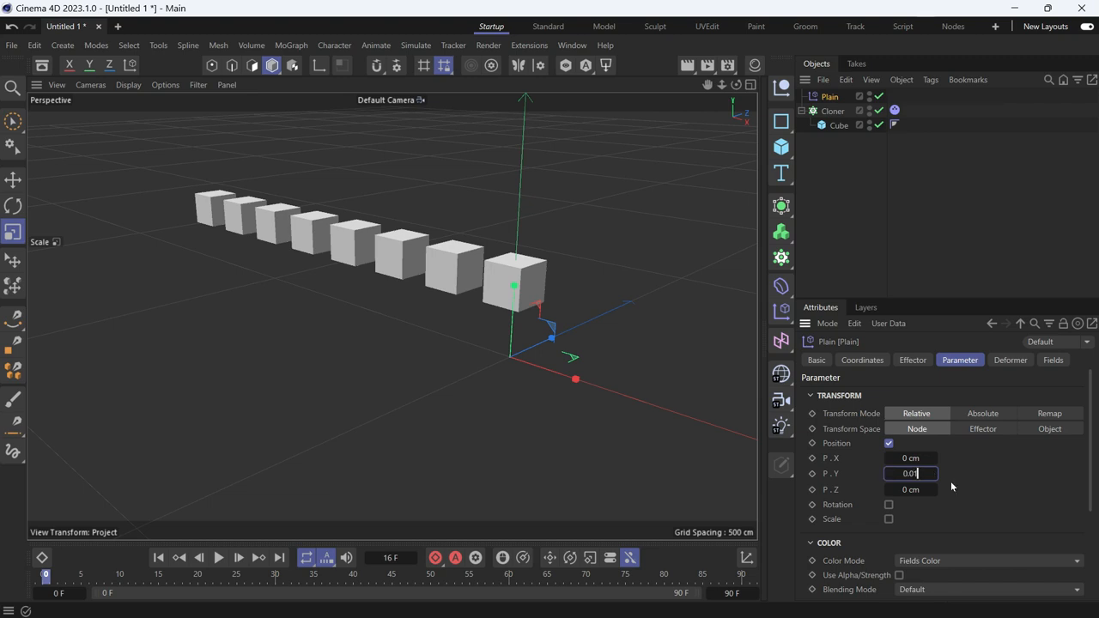
{"action": "type", "text": "0.01"}
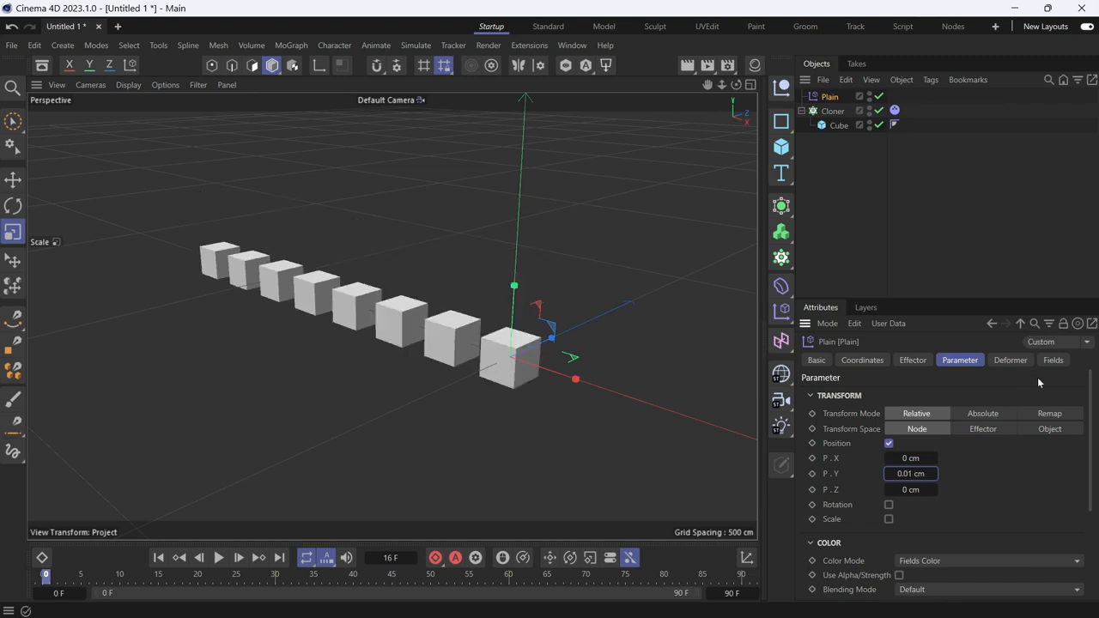
{"action": "left_click", "coordinate": [1052, 360]}
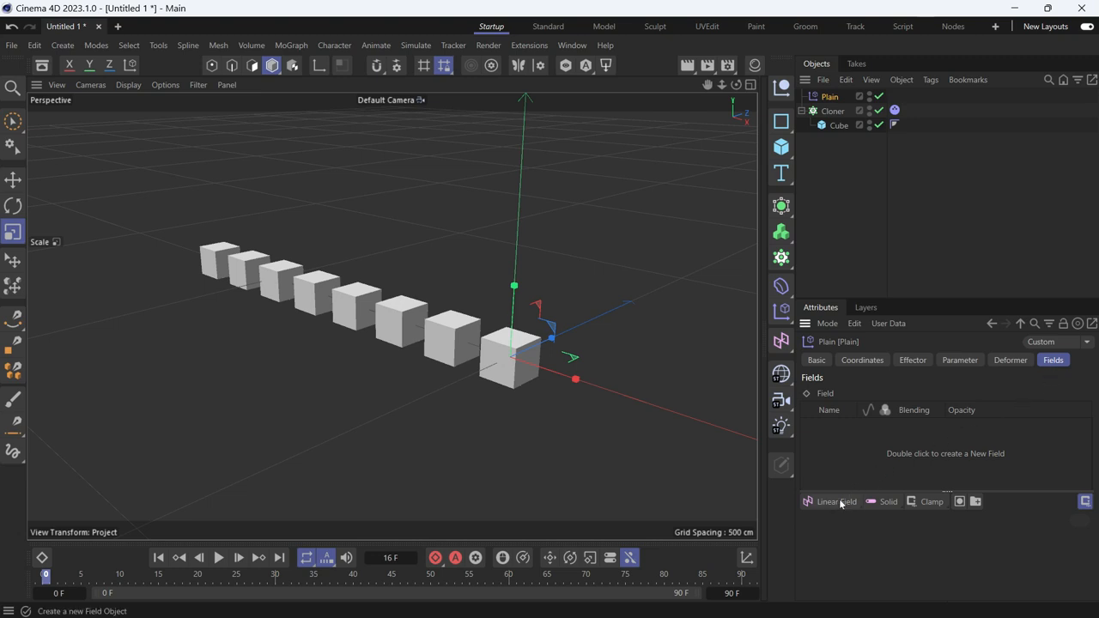
Step: Add a Spherical Field to the Plain effector and move it past the row's front
{"action": "left_click", "coordinate": [835, 502]}
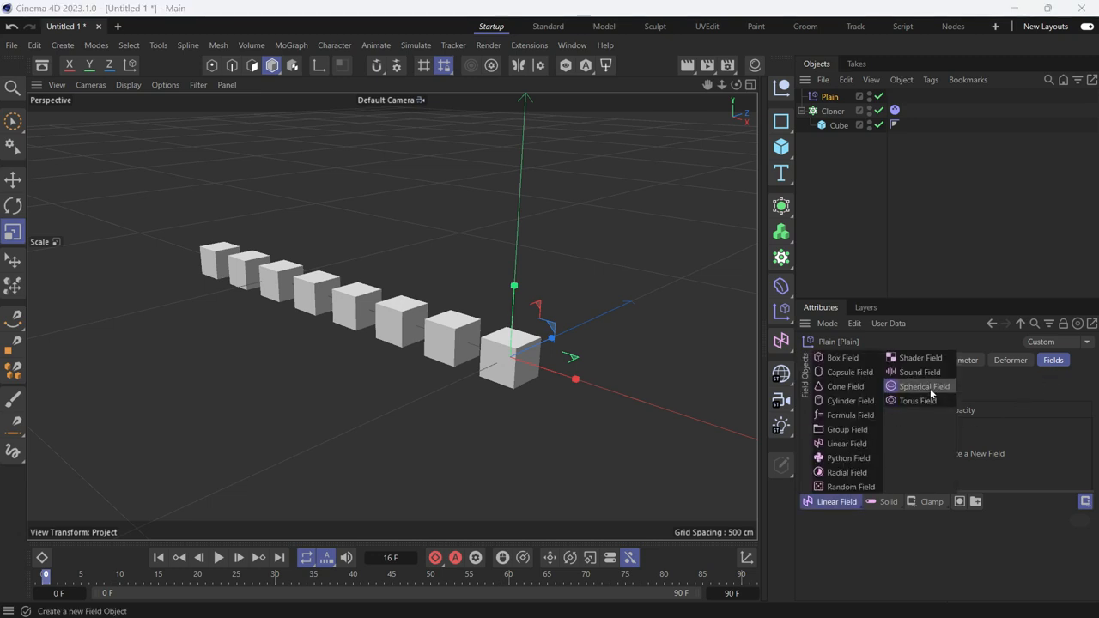
{"action": "left_click", "coordinate": [923, 386]}
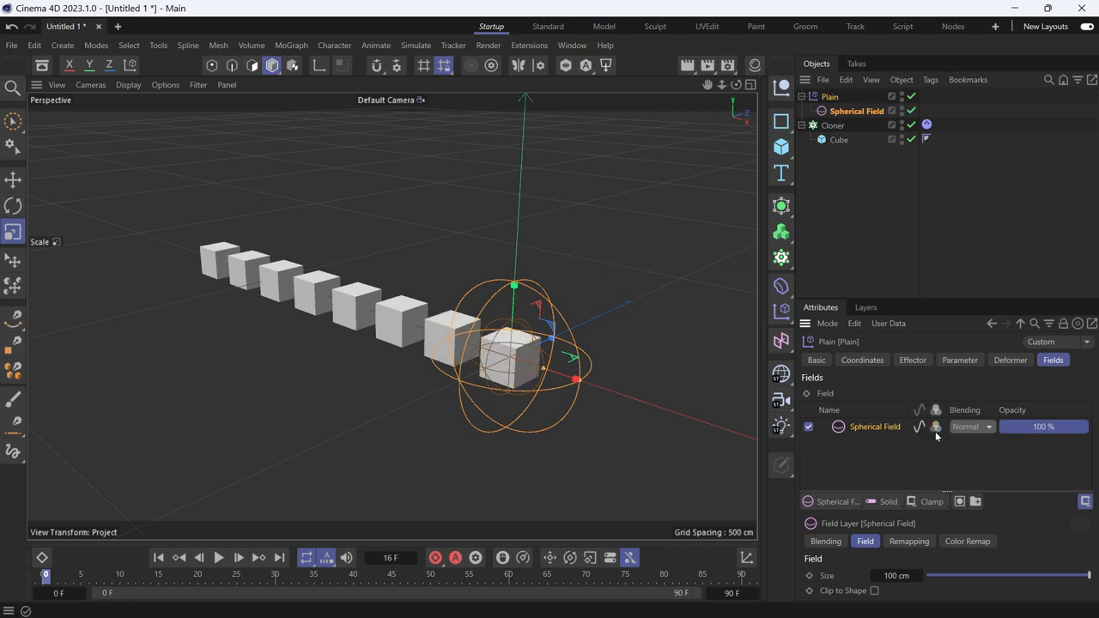
{"action": "left_click", "coordinate": [12, 180]}
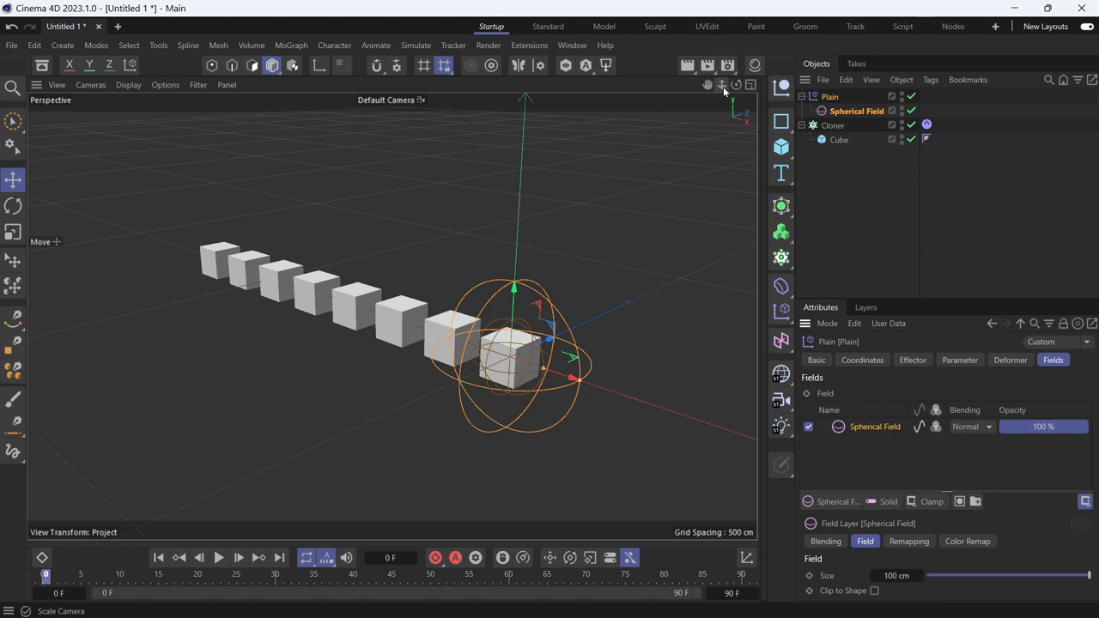
{"action": "left_click_drag", "start_coordinate": [584, 361], "coordinate": [597, 382]}
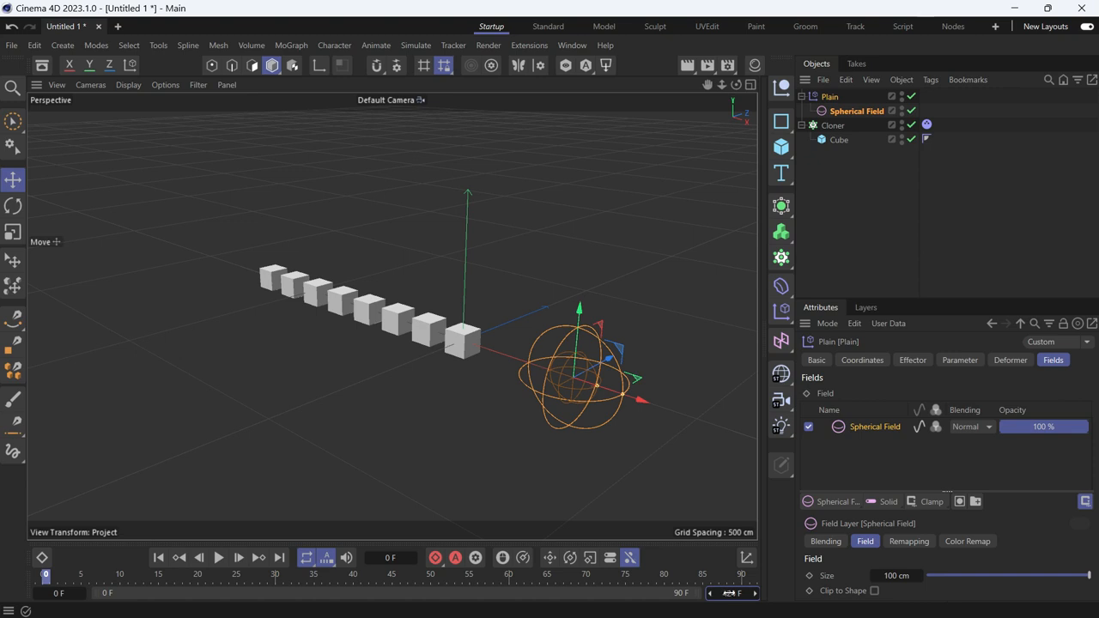
Step: Extend the animation to 424 frames and sweep the effector along the row during playback
{"action": "left_click", "coordinate": [218, 557]}
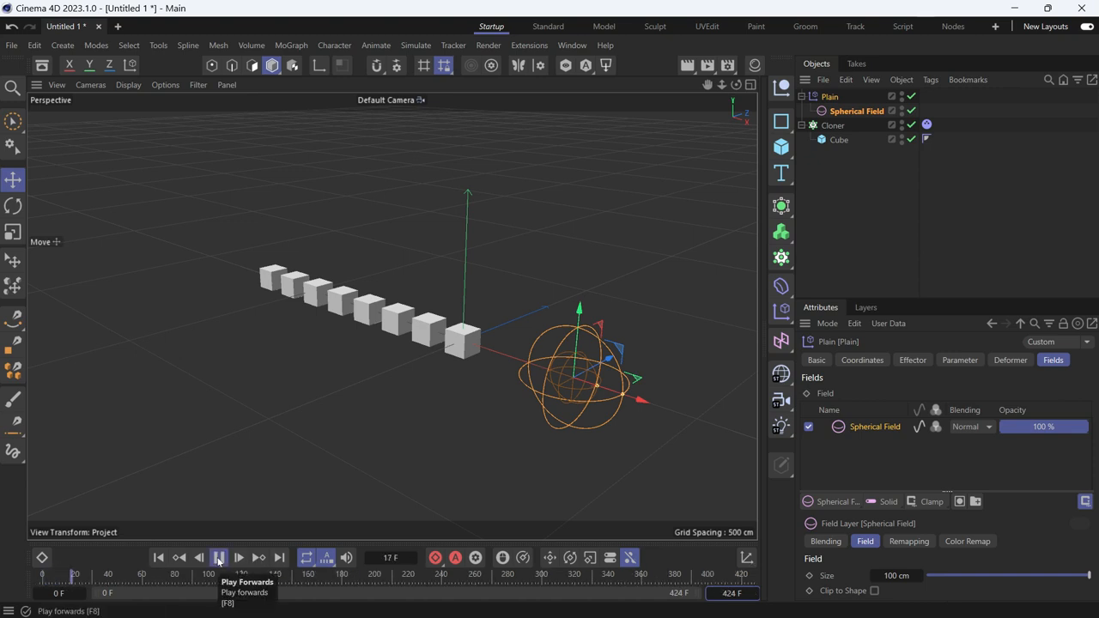
{"action": "left_click", "coordinate": [219, 557]}
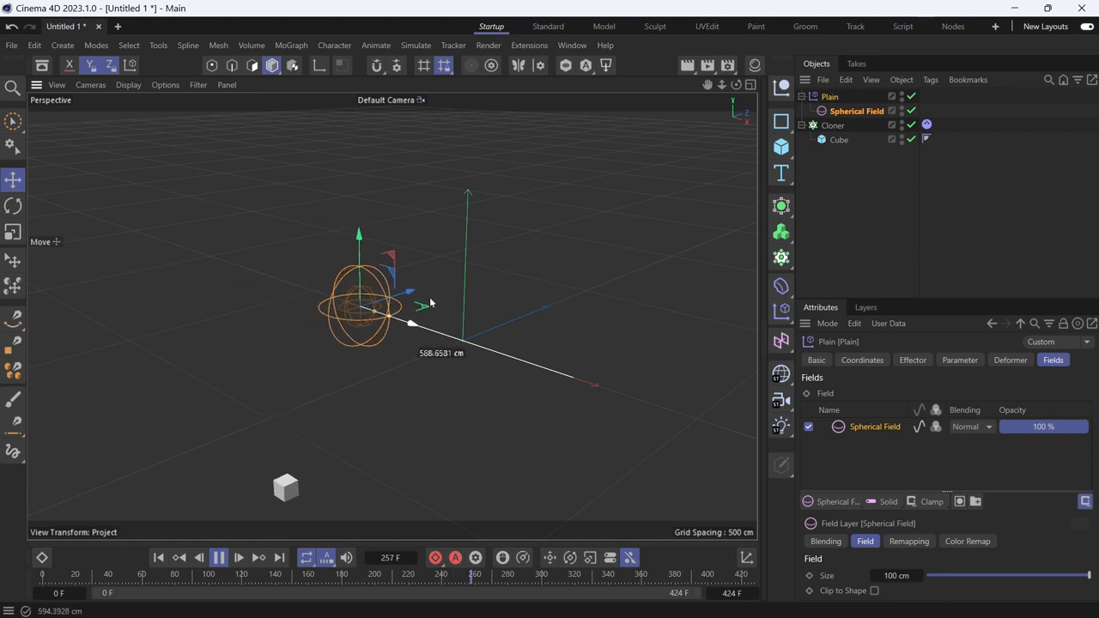
{"action": "left_click", "coordinate": [219, 557]}
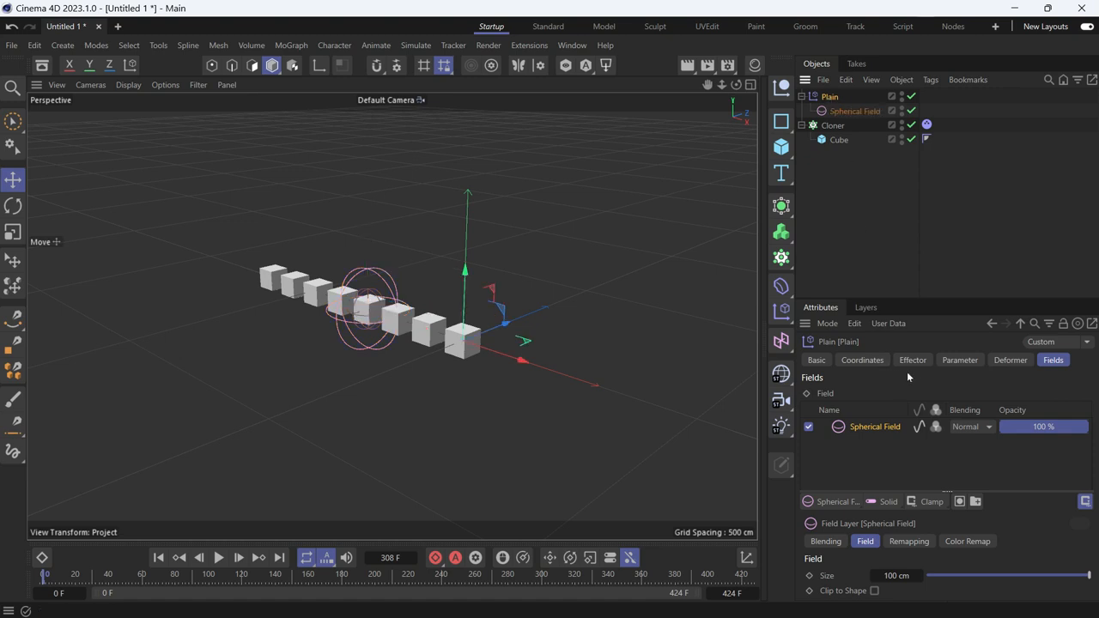
{"action": "left_click", "coordinate": [959, 360]}
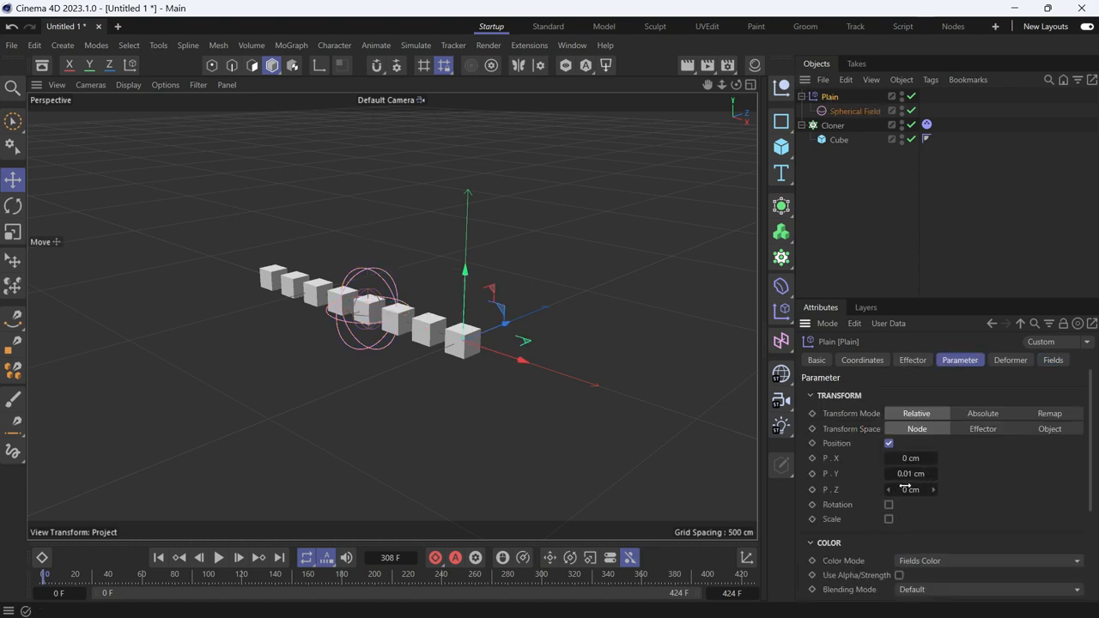